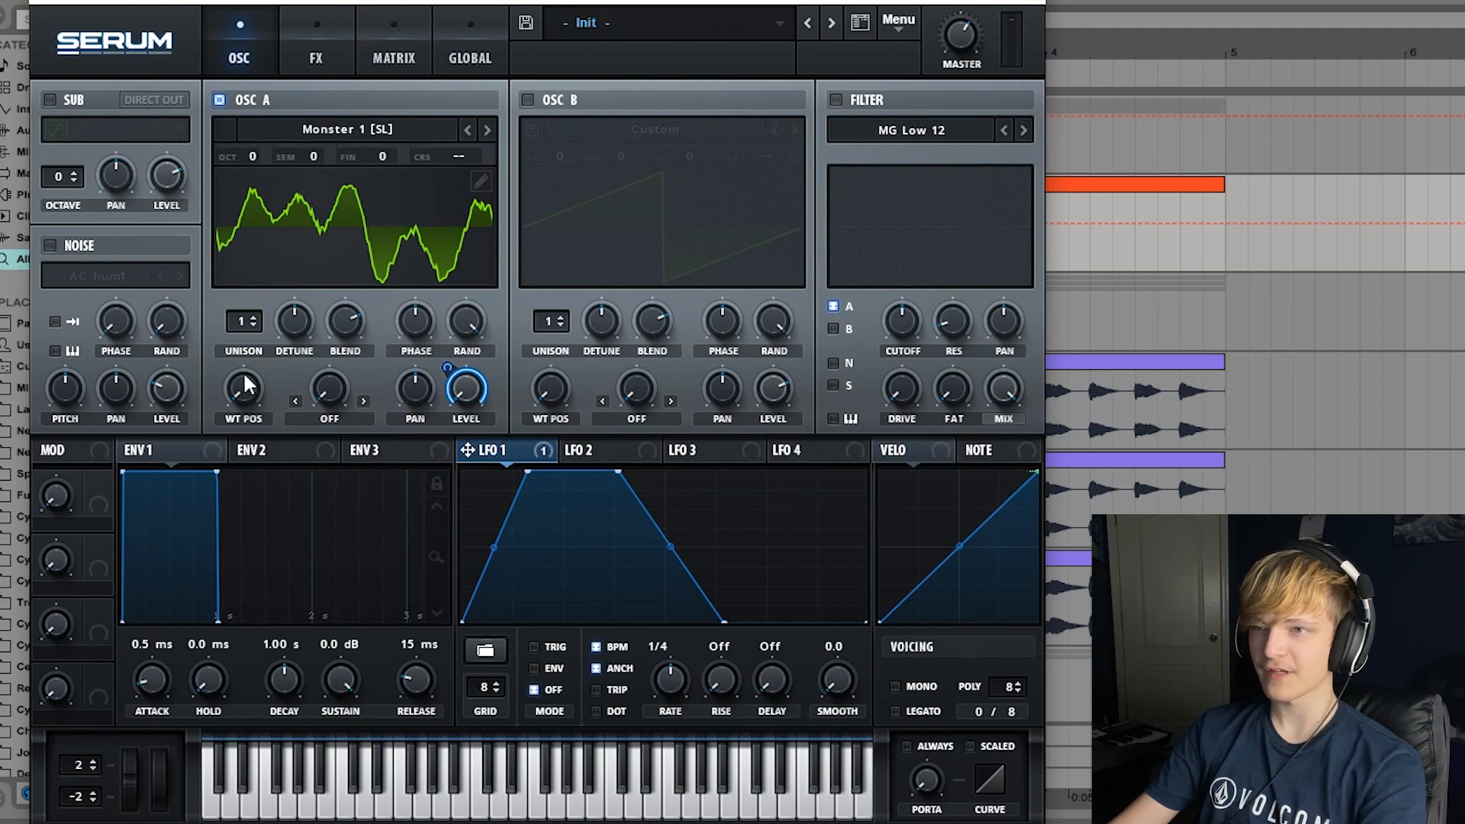
{"action": "mouse_move", "coordinate": [669, 492]}
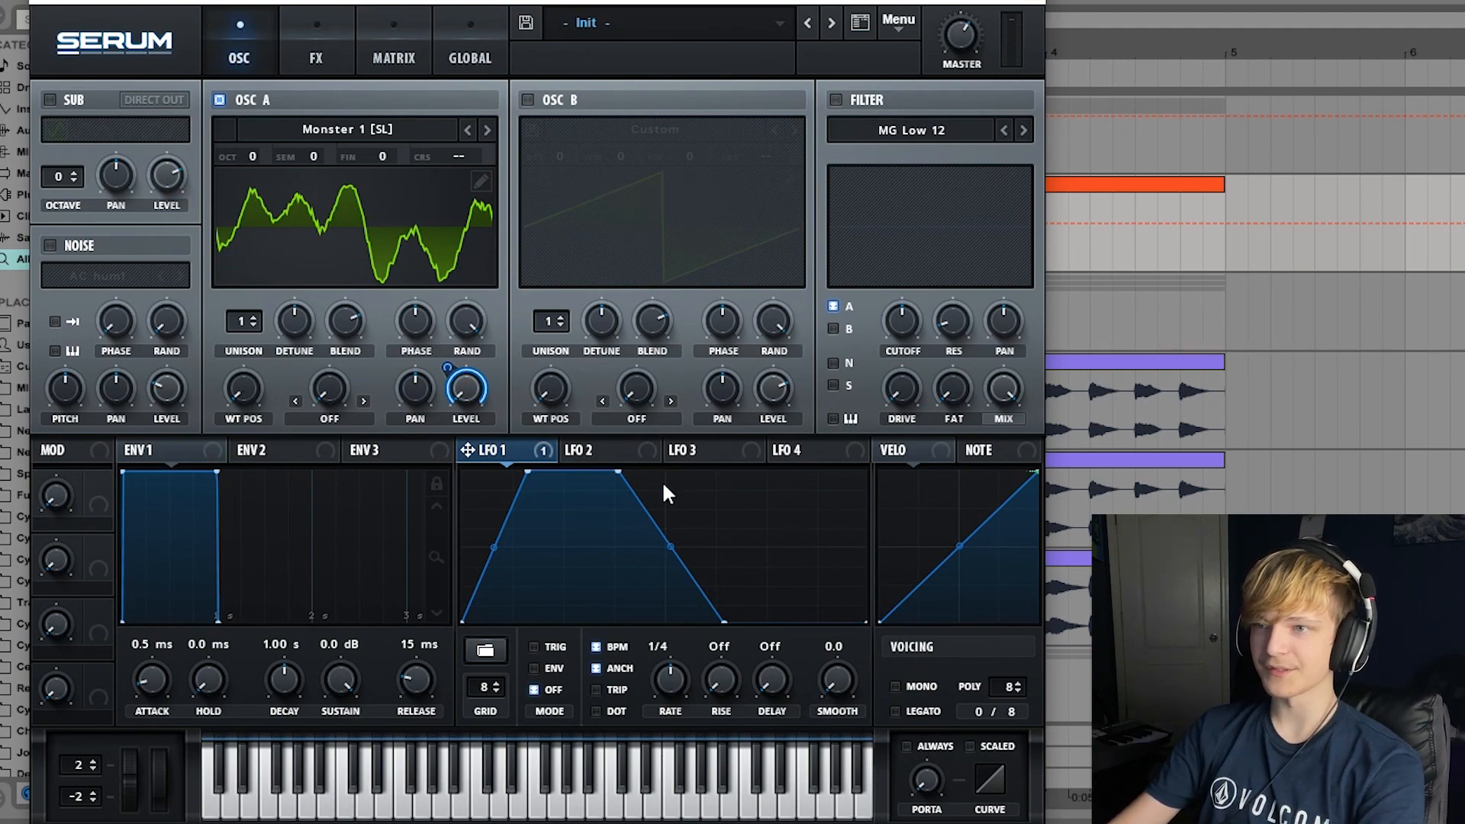
- Review the Serum patch's built-in FX chain, close it and search the browser for 'flanger'
{"action": "left_click", "coordinate": [316, 43]}
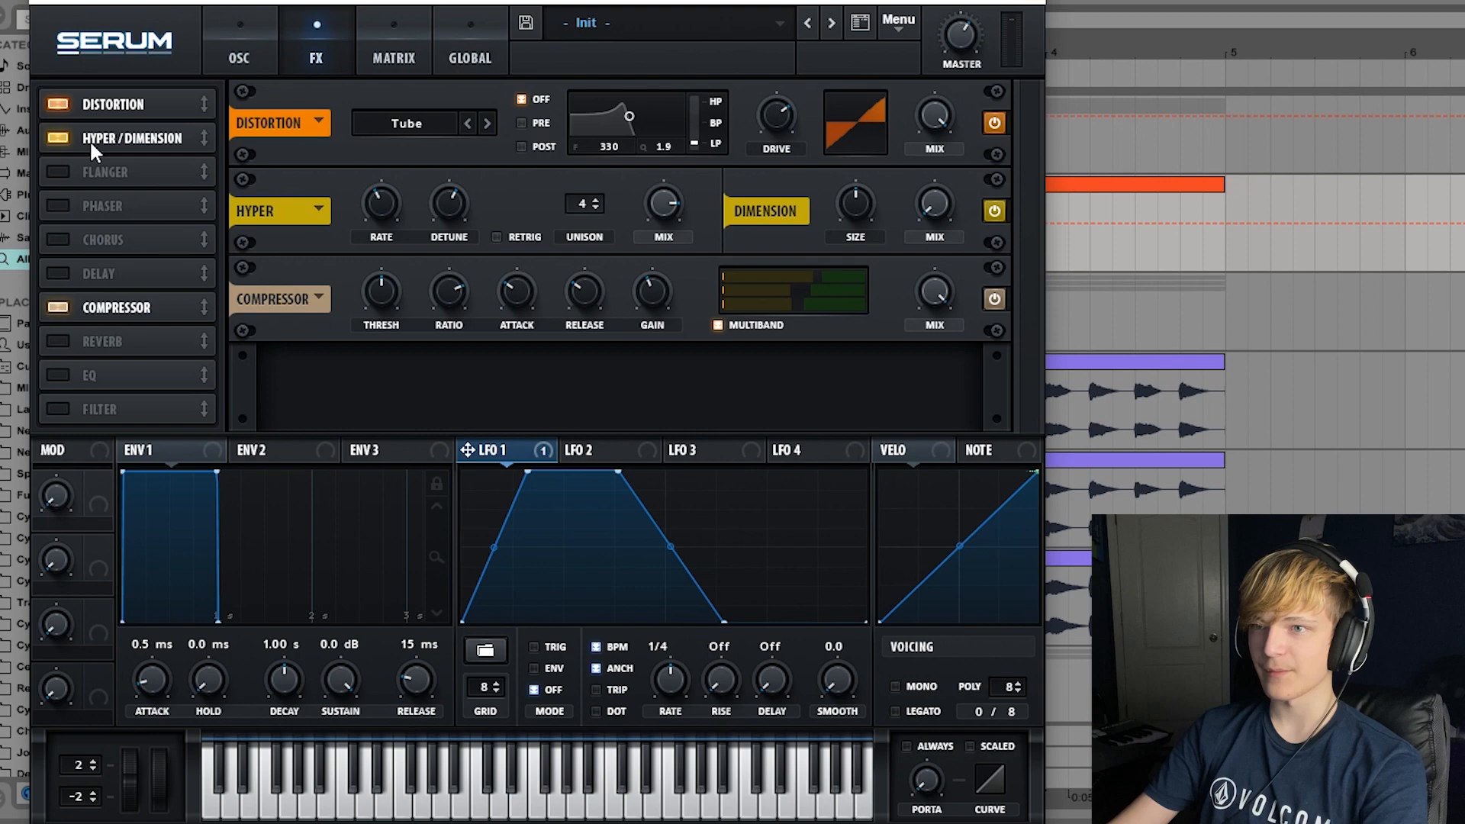
{"action": "left_click", "coordinate": [240, 43]}
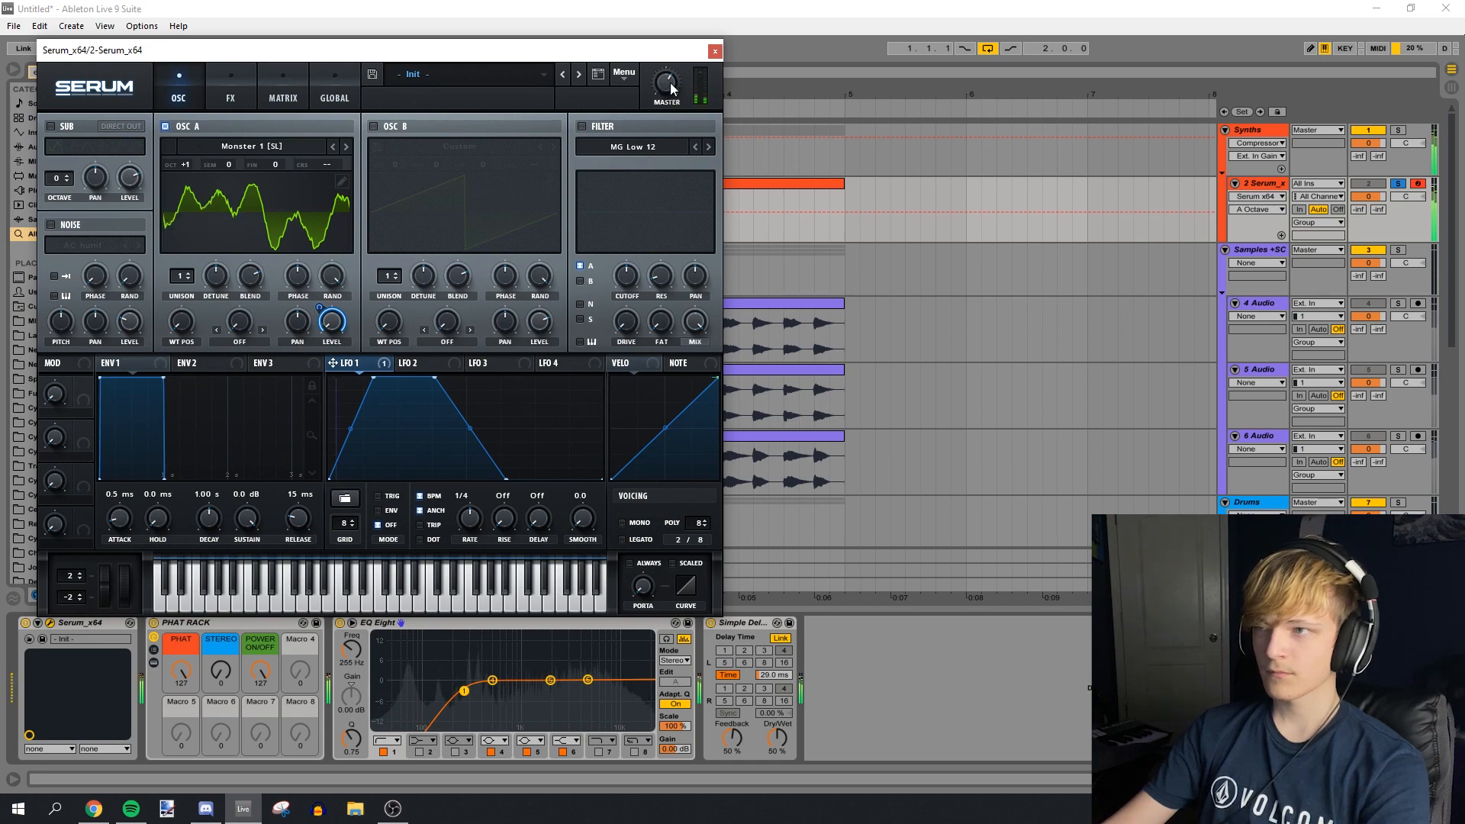
{"action": "left_click", "coordinate": [714, 51]}
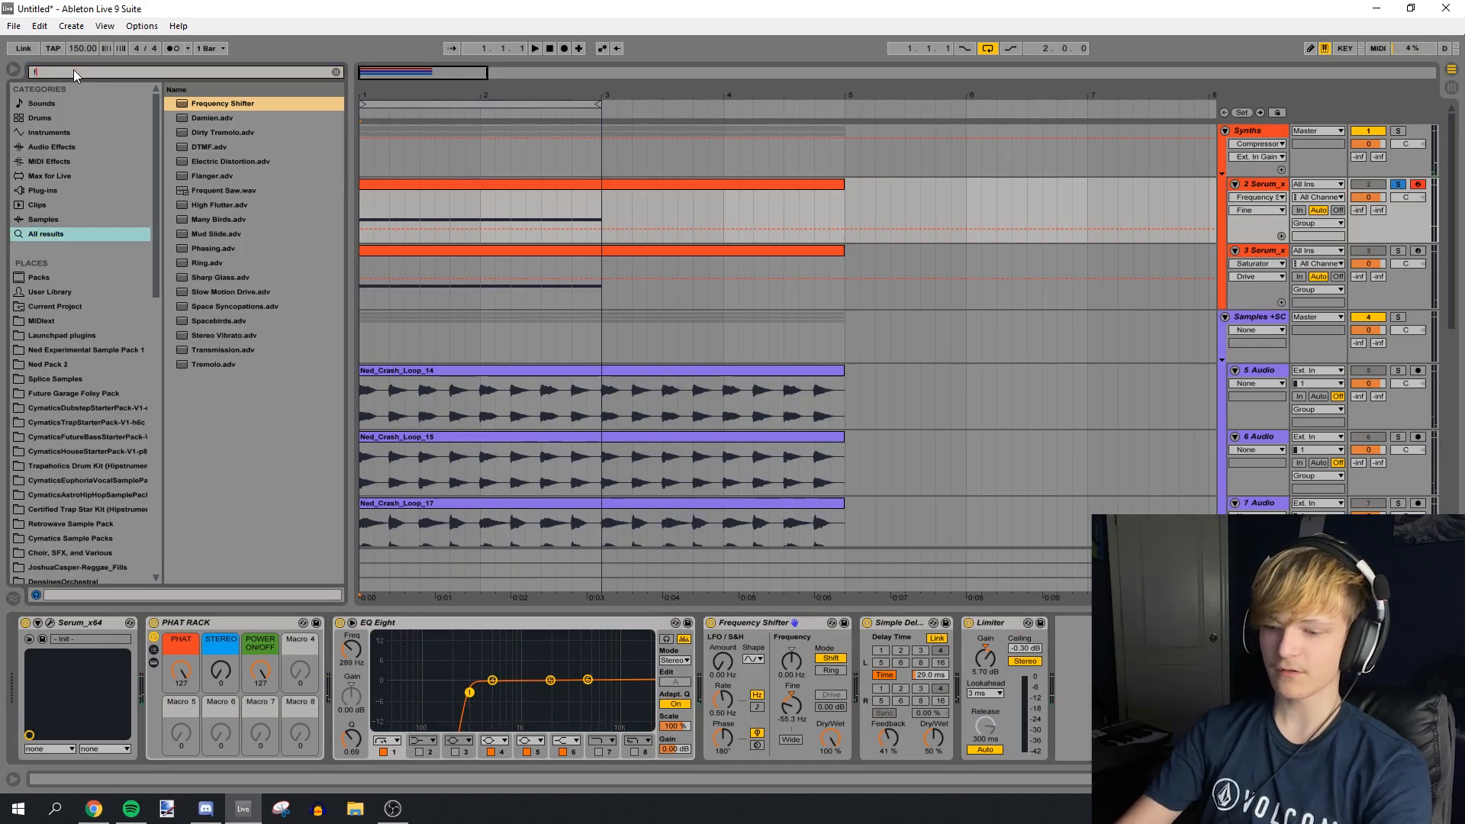
{"action": "type", "text": "flanger"}
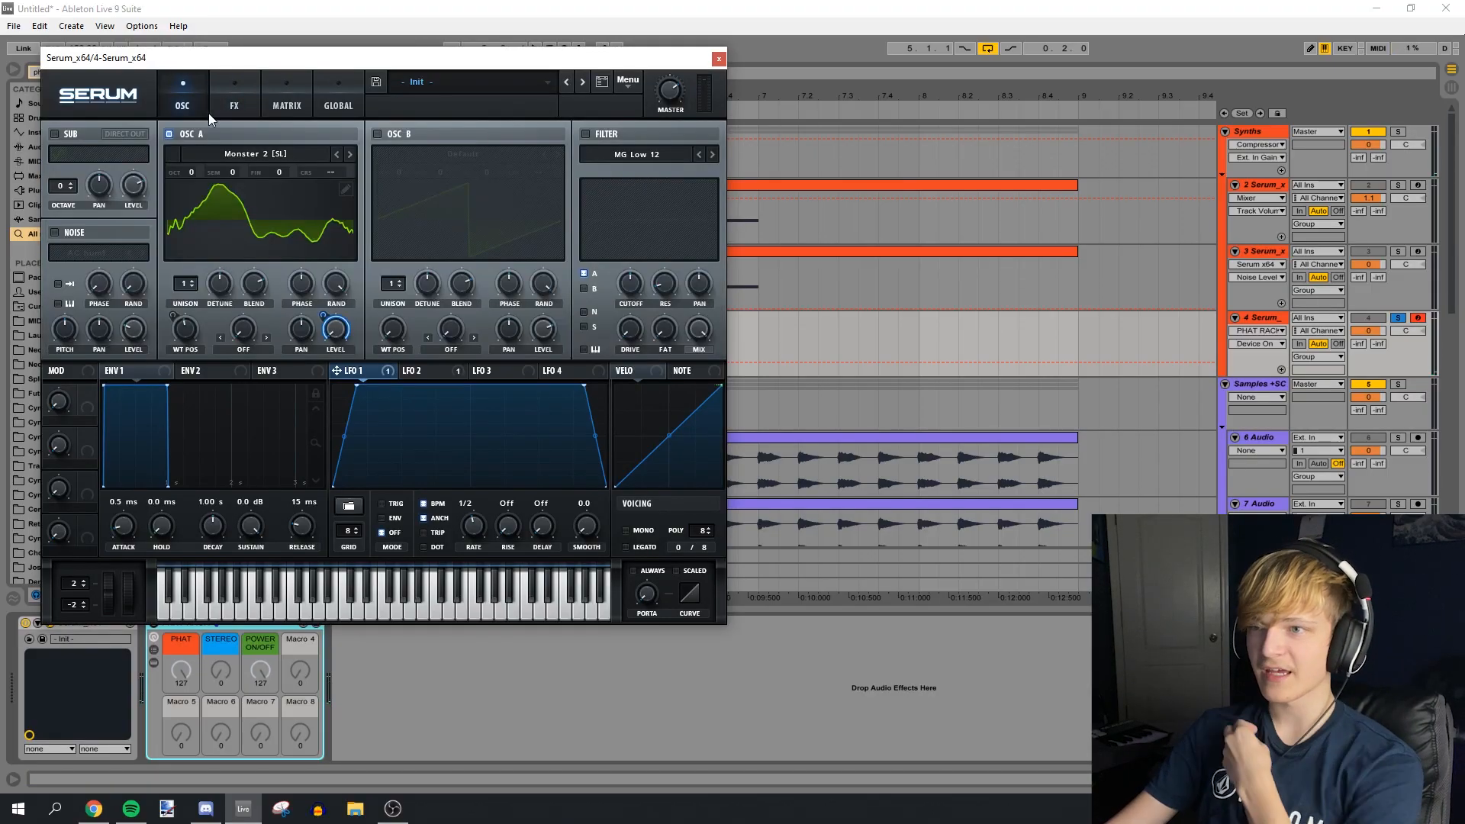
- Show the fourth layer's Serum FX page with its distortion, hyper/dimension and compressor
{"action": "left_click", "coordinate": [234, 93]}
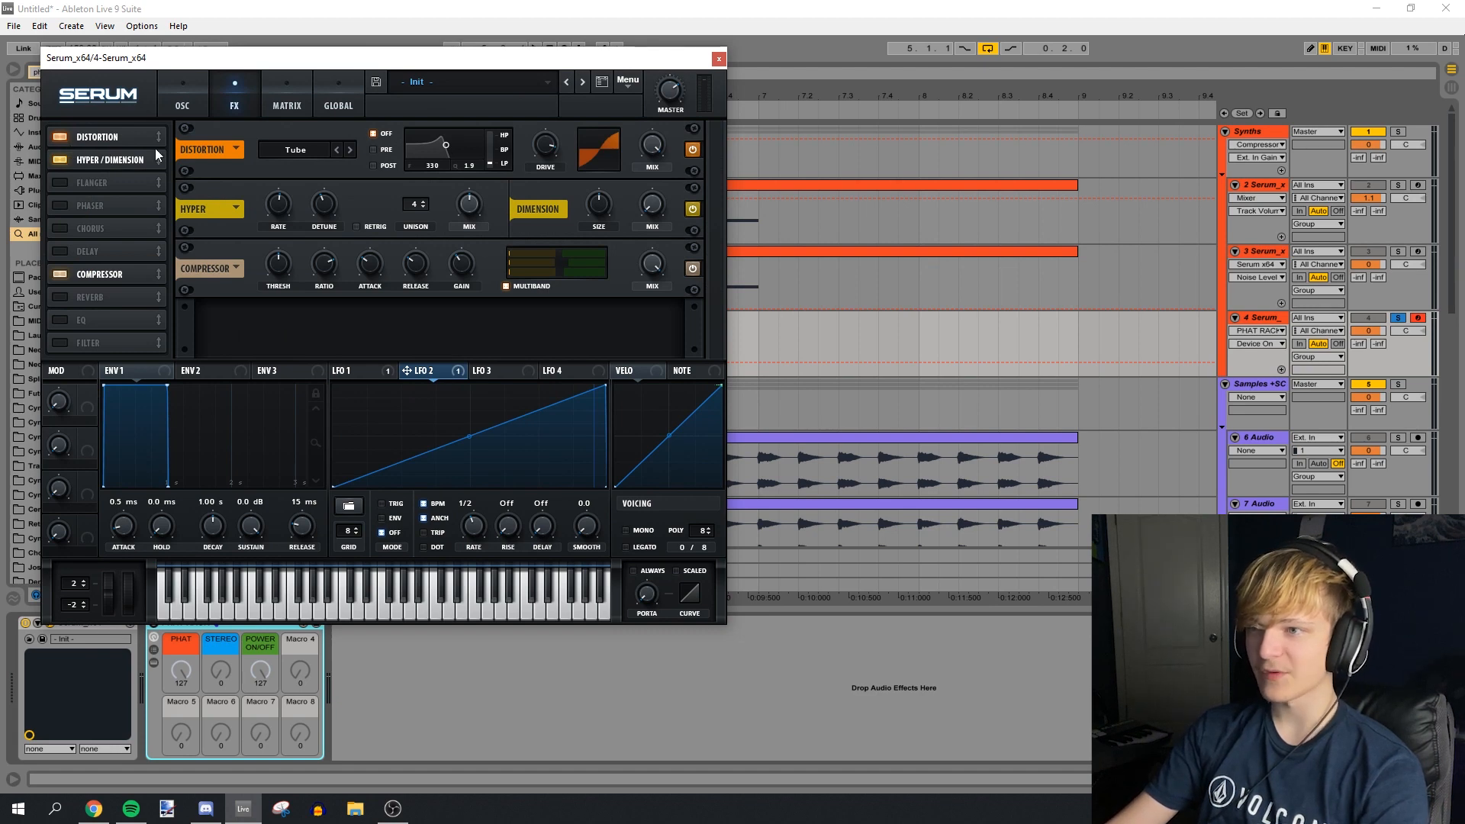
{"action": "mouse_move", "coordinate": [326, 70]}
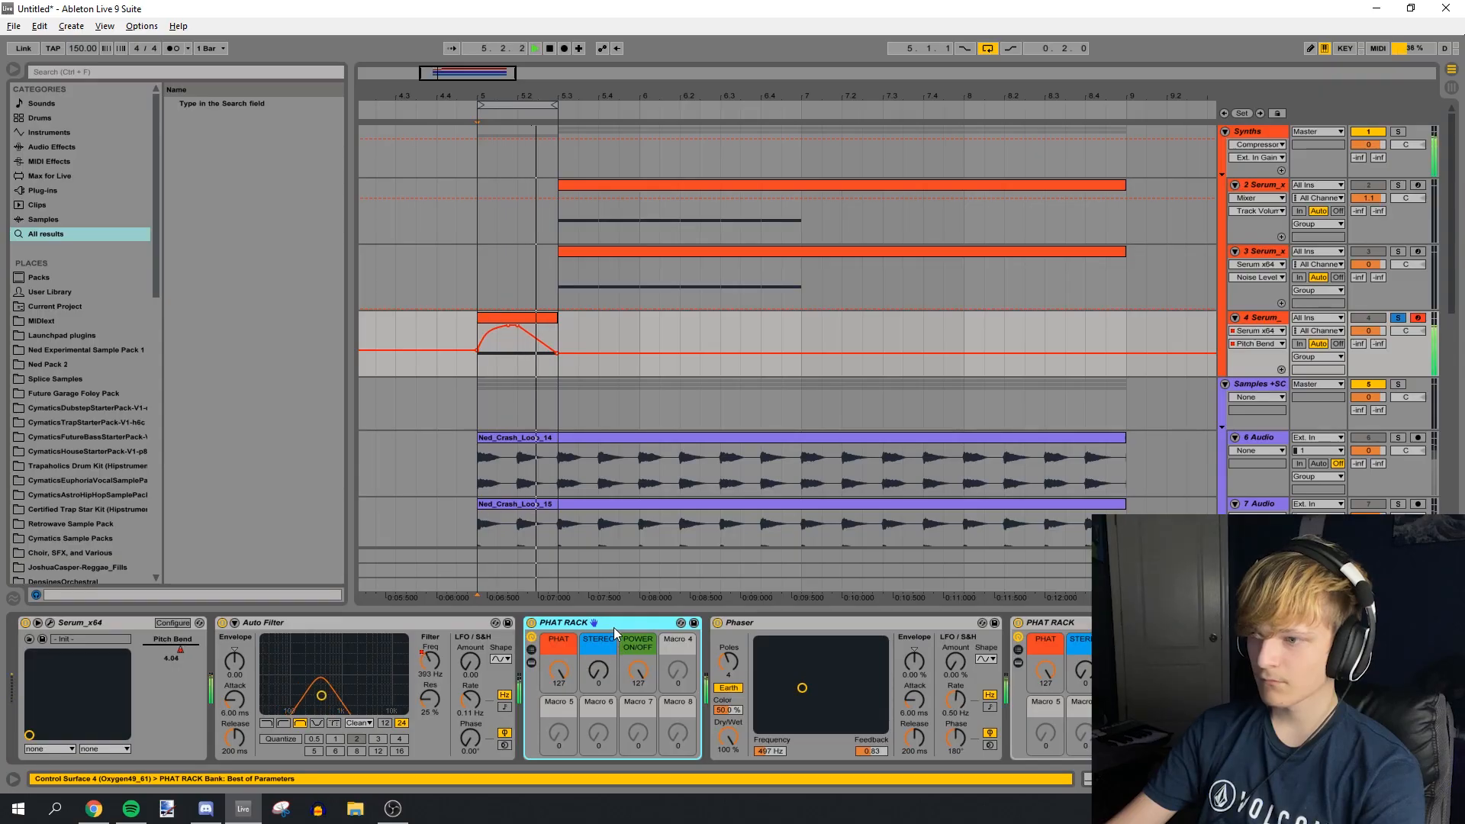
- Search the browser for 'auto filter' and tune the Frequency Shifter down to about -203 Hz
{"action": "type", "text": "auto filter"}
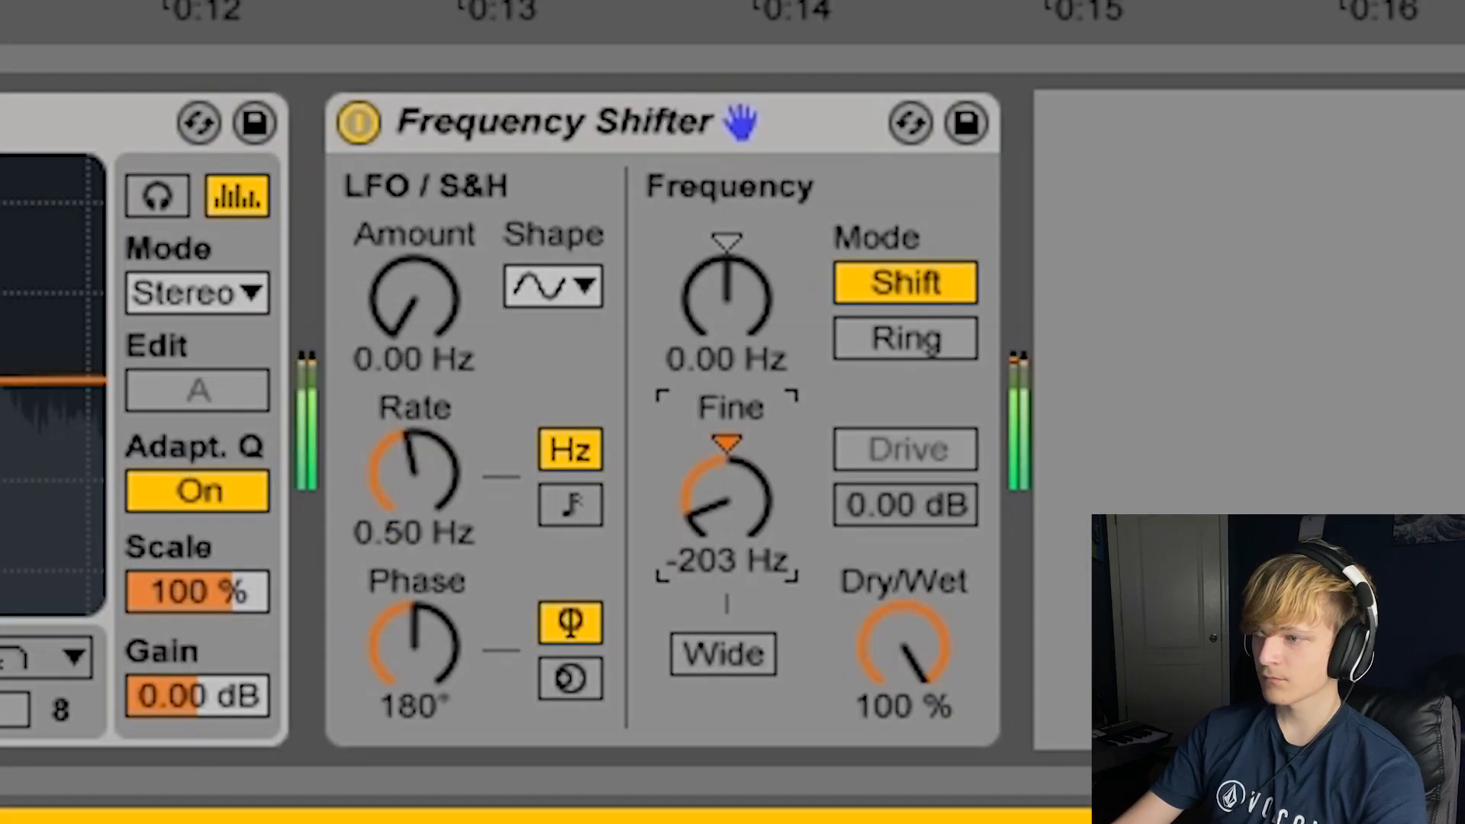
{"action": "left_click_drag", "start_coordinate": [723, 505], "coordinate": [723, 523]}
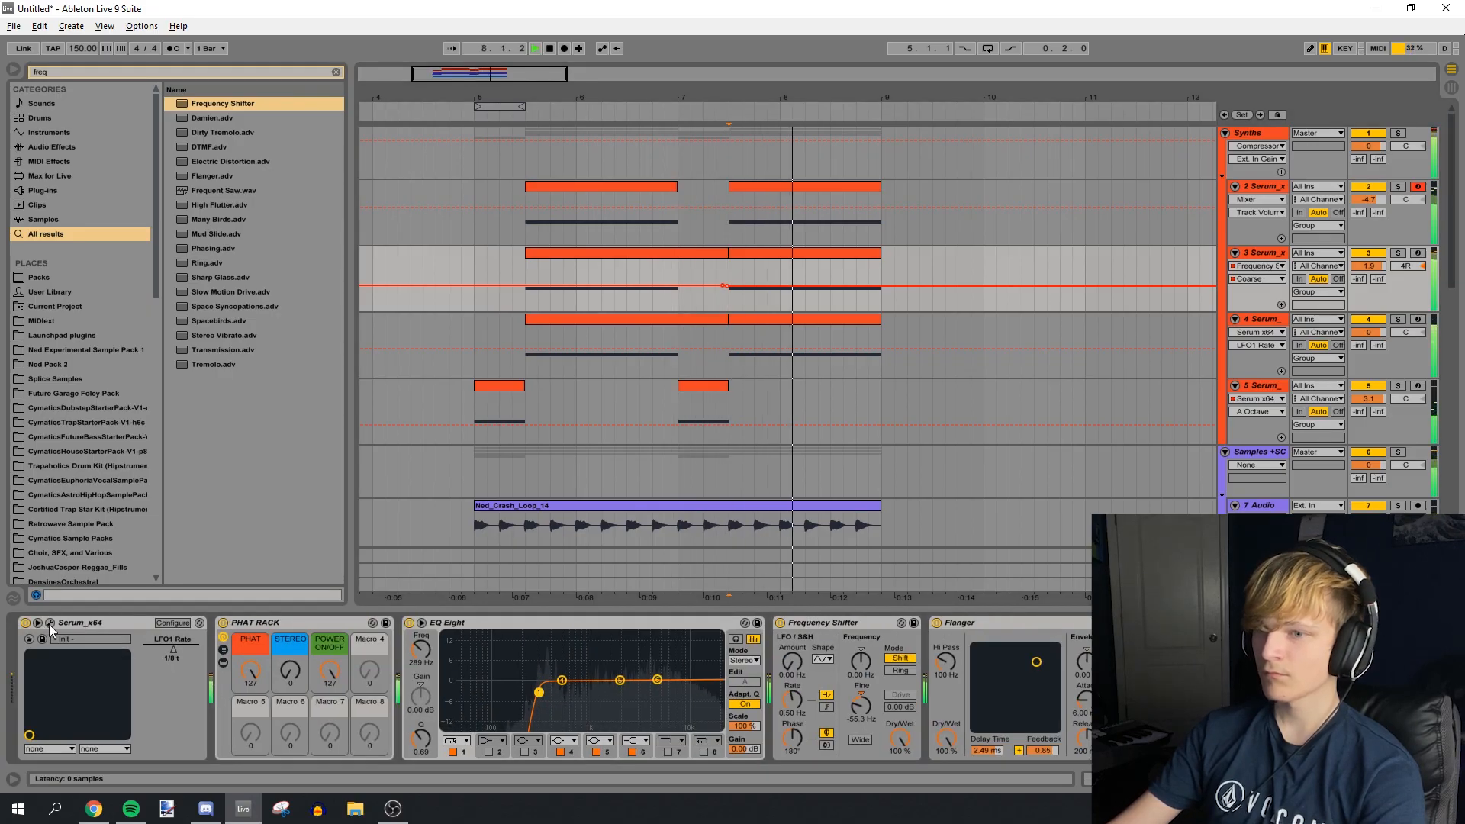
- Arrange clips across the layers, then bring up and close the second layer's Serum patch
{"action": "left_click", "coordinate": [50, 623]}
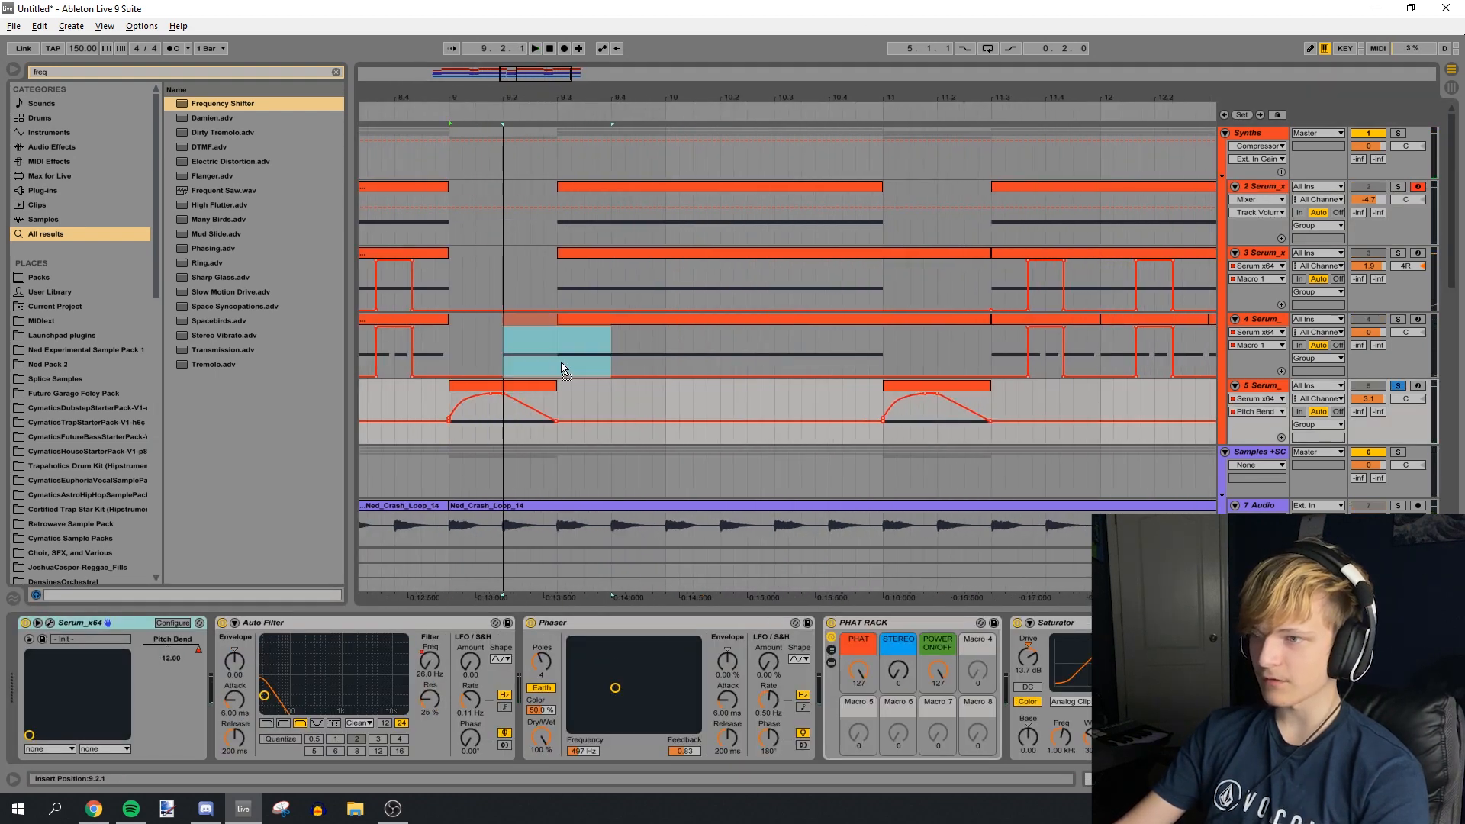
{"action": "left_click", "coordinate": [1255, 410]}
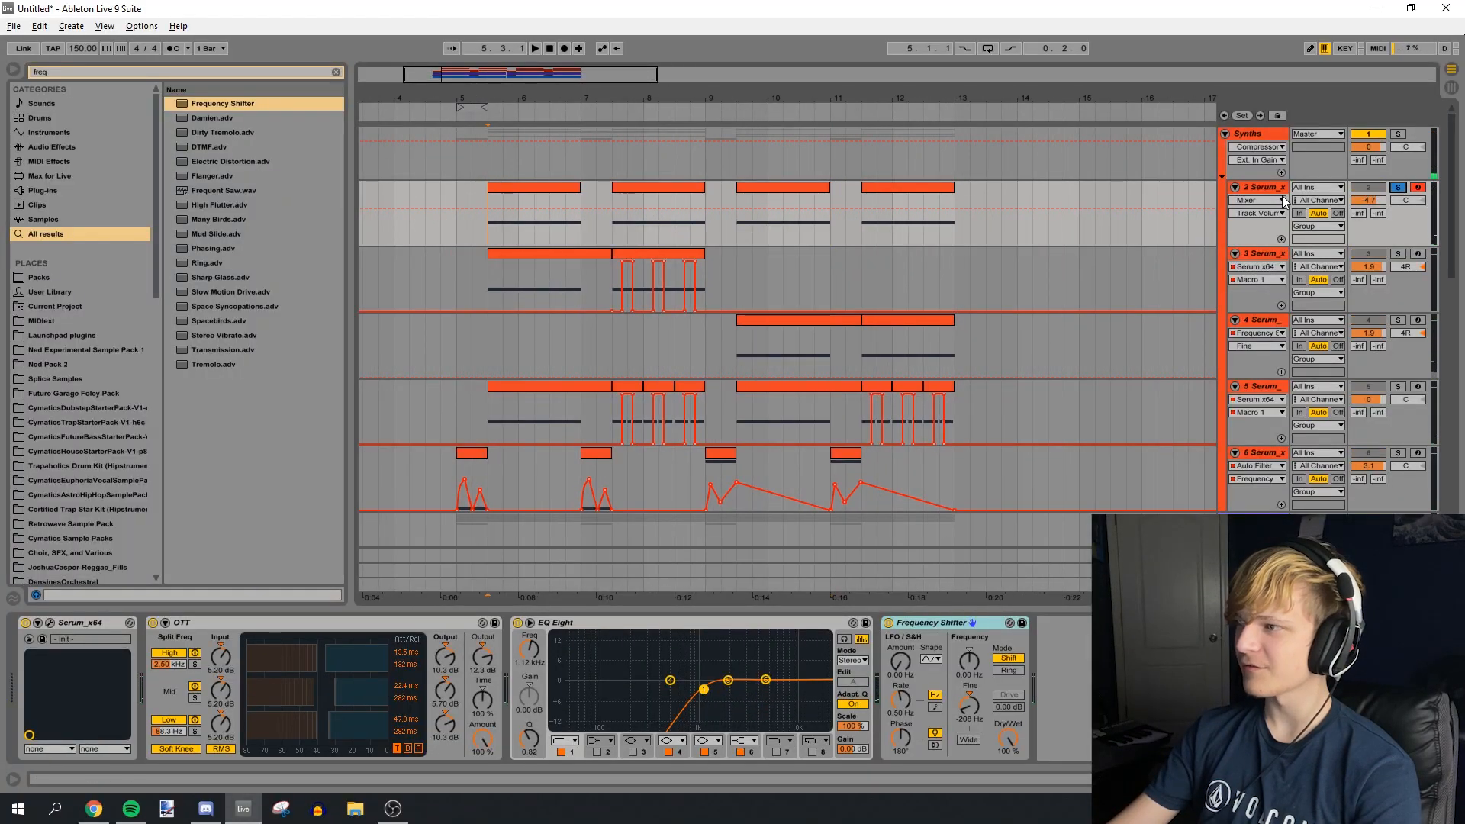
{"action": "left_click", "coordinate": [1280, 200]}
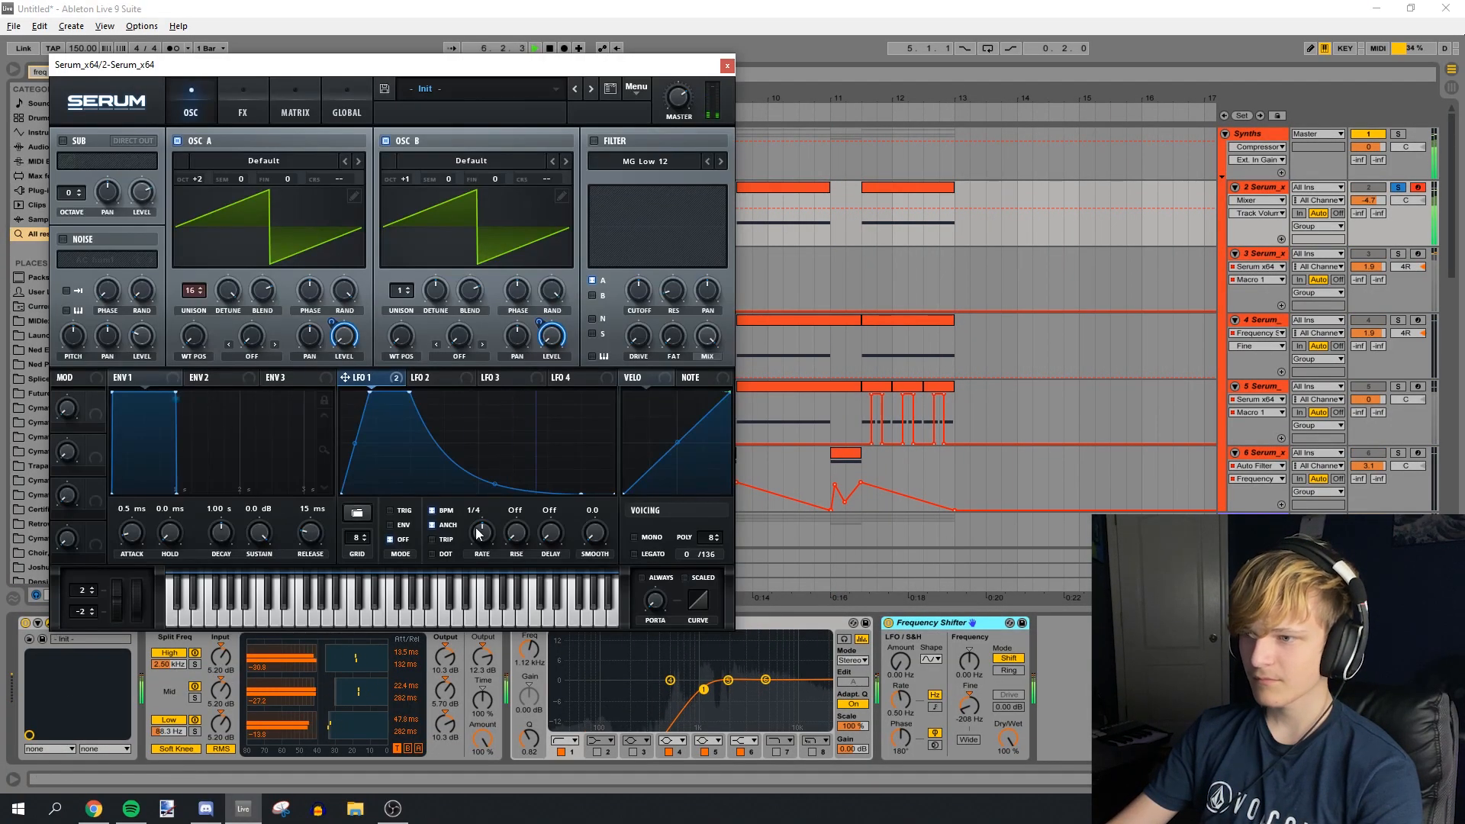
{"action": "left_click", "coordinate": [727, 64]}
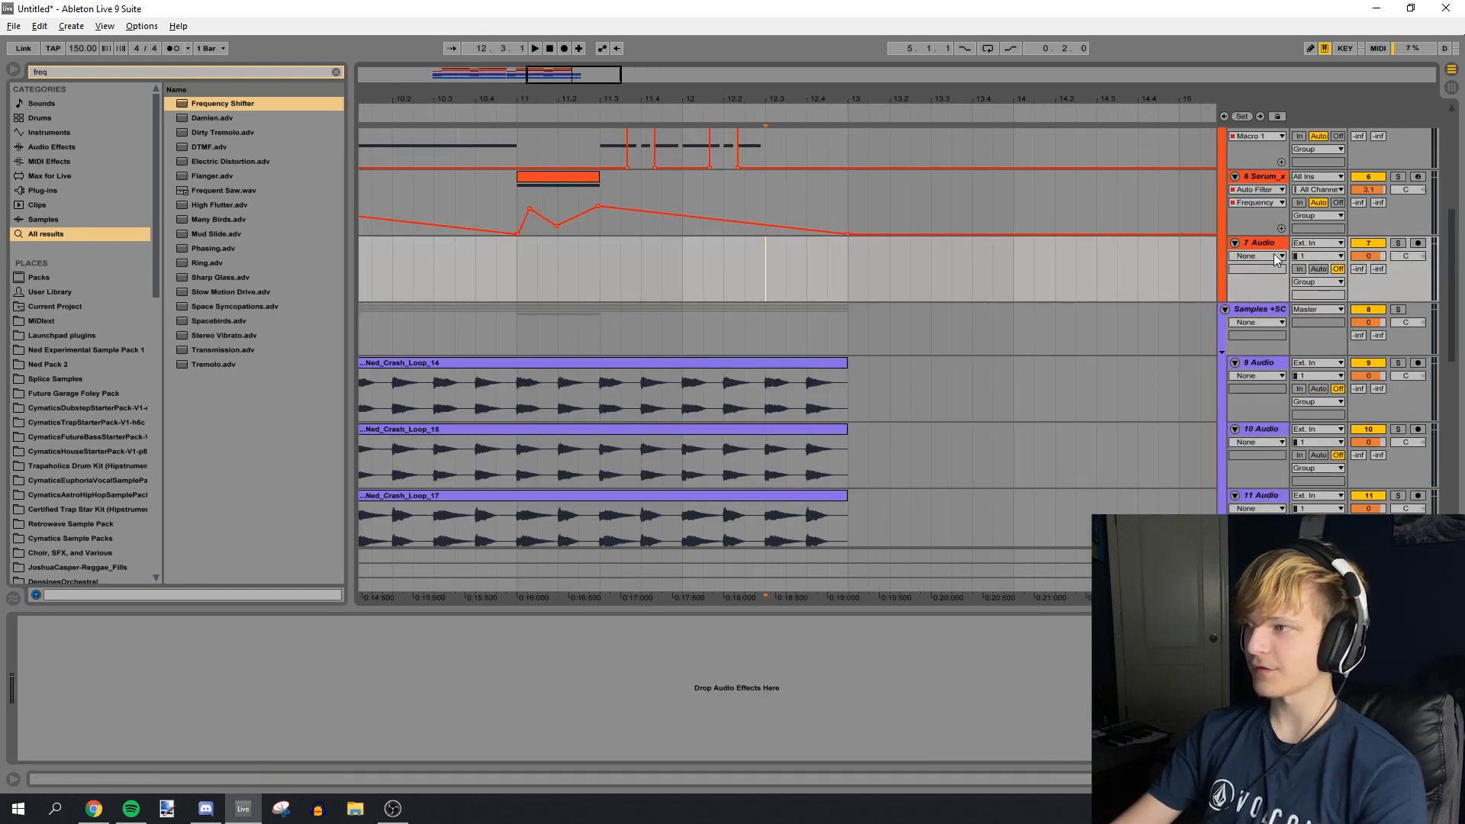
- Search for 'serum' and 'phat rack', then set Osc A's unison detune to 0.36
{"action": "type", "text": "serum"}
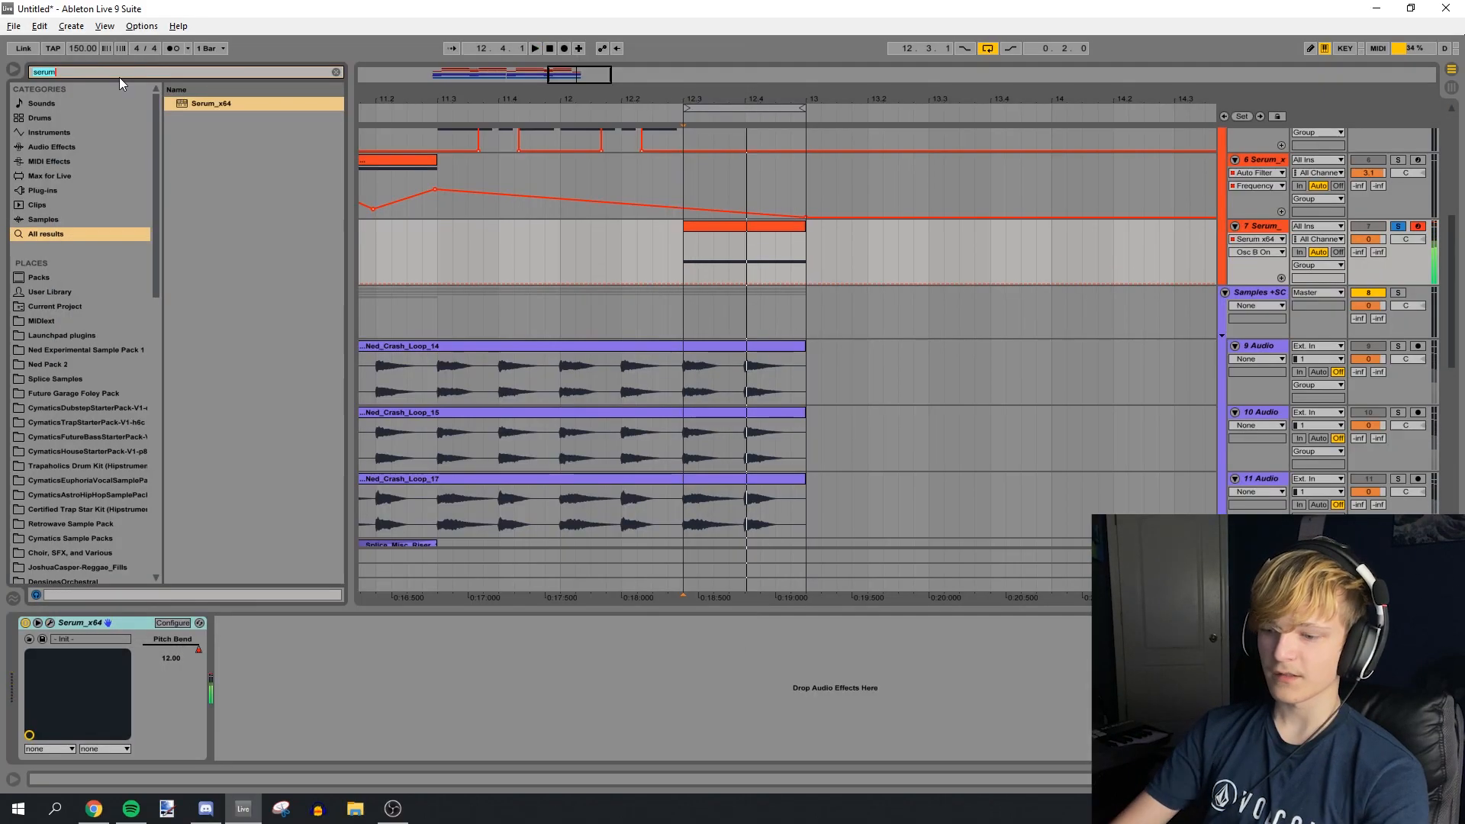
{"action": "type", "text": "phat rack"}
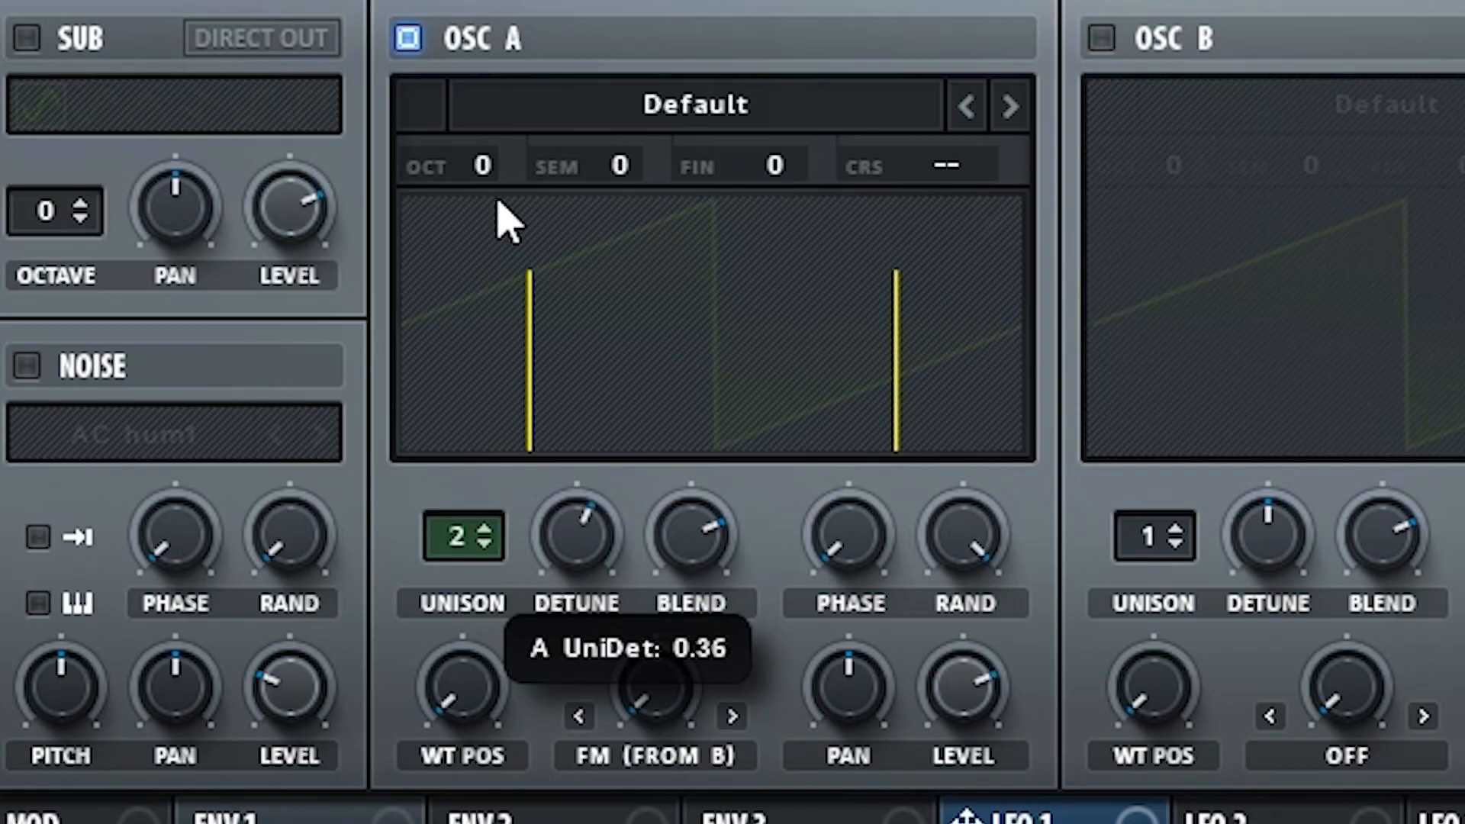
{"action": "left_click_drag", "start_coordinate": [577, 536], "coordinate": [589, 569]}
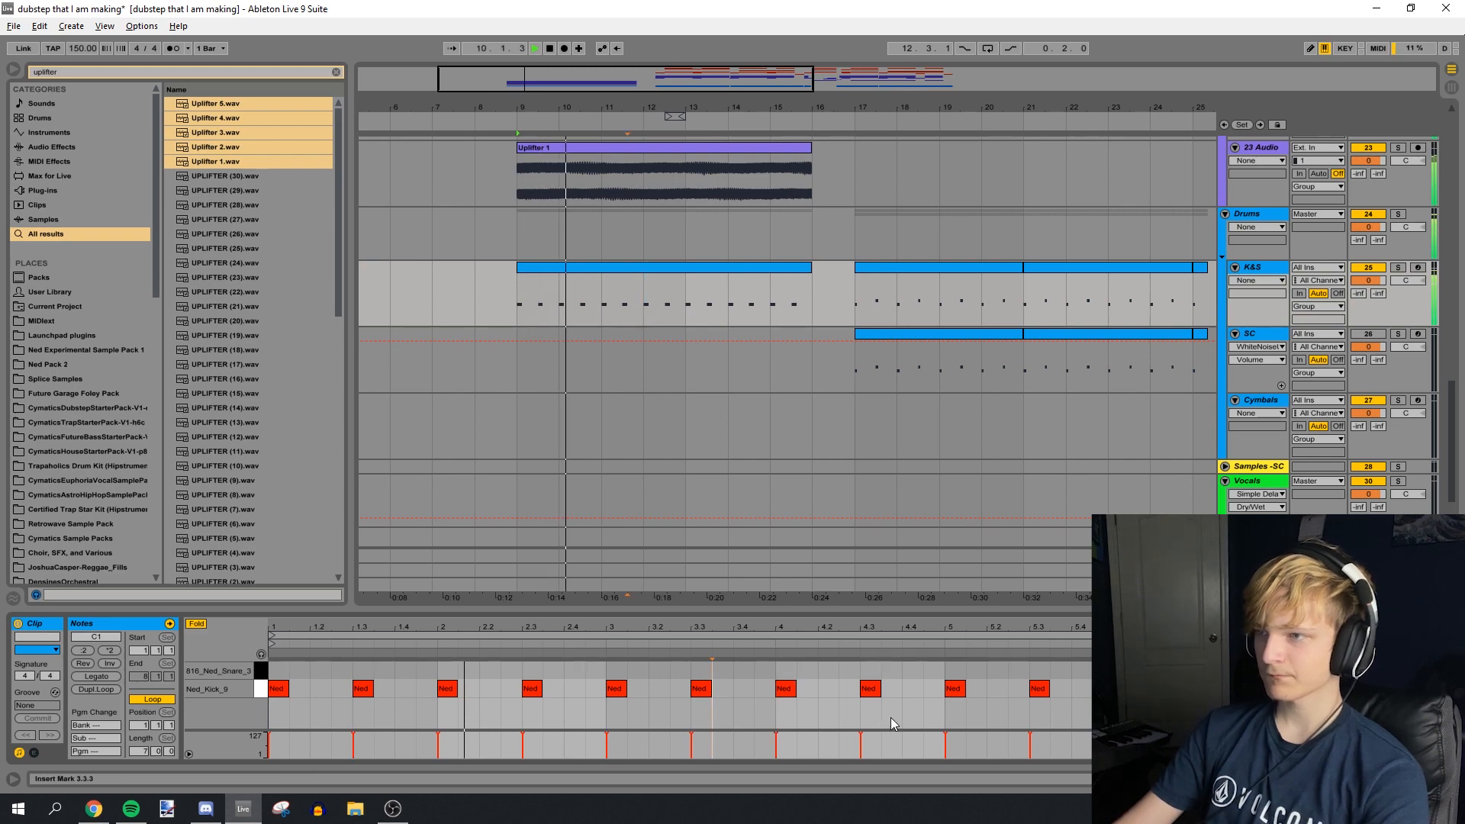
- Search the browser for Auto Filter after programming the kick pattern
{"action": "type", "text": "auto filte"}
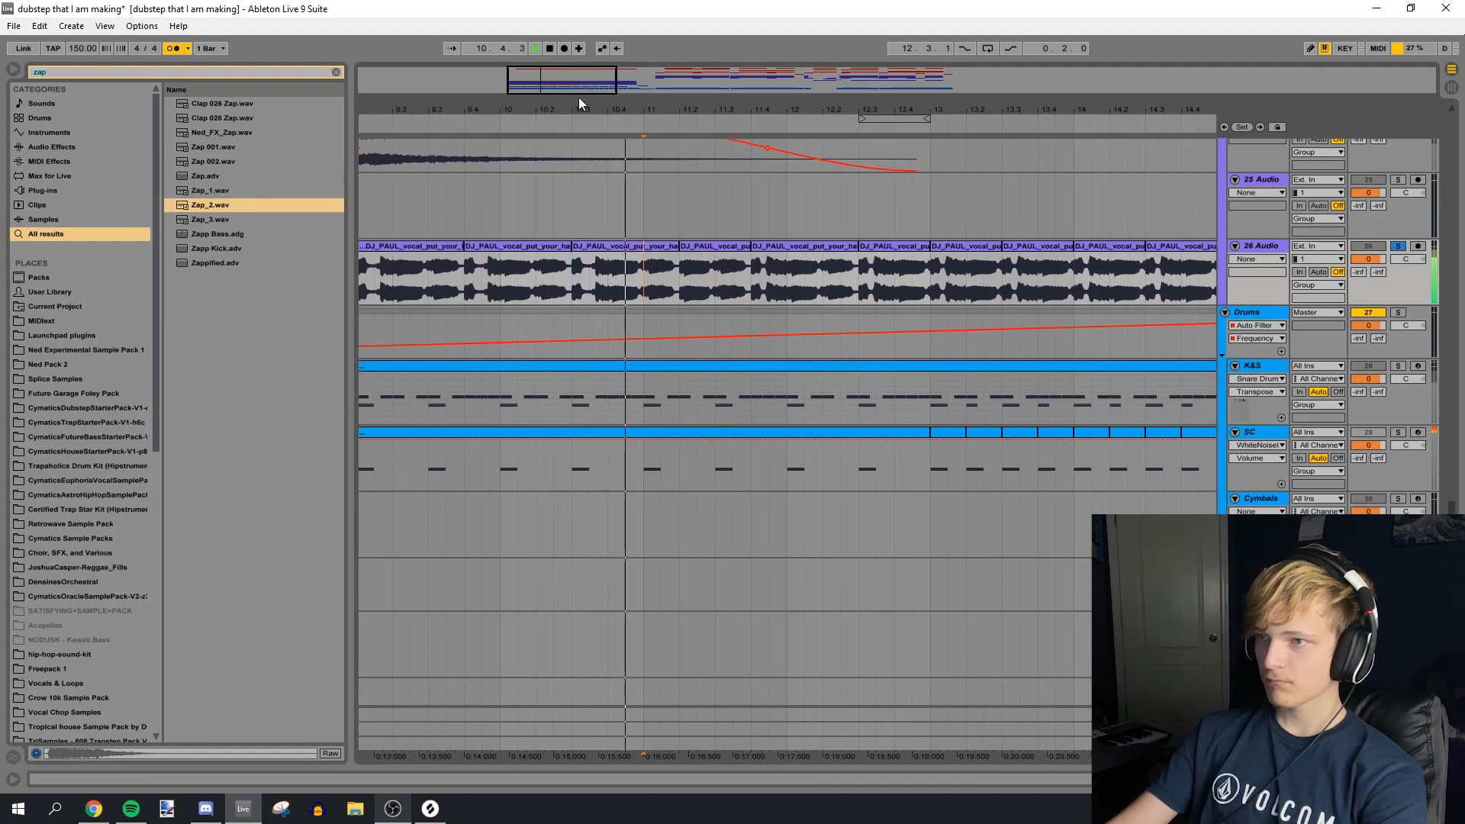
- Search the browser for 'freq' to find the Frequency Shifter
{"action": "type", "text": "freq"}
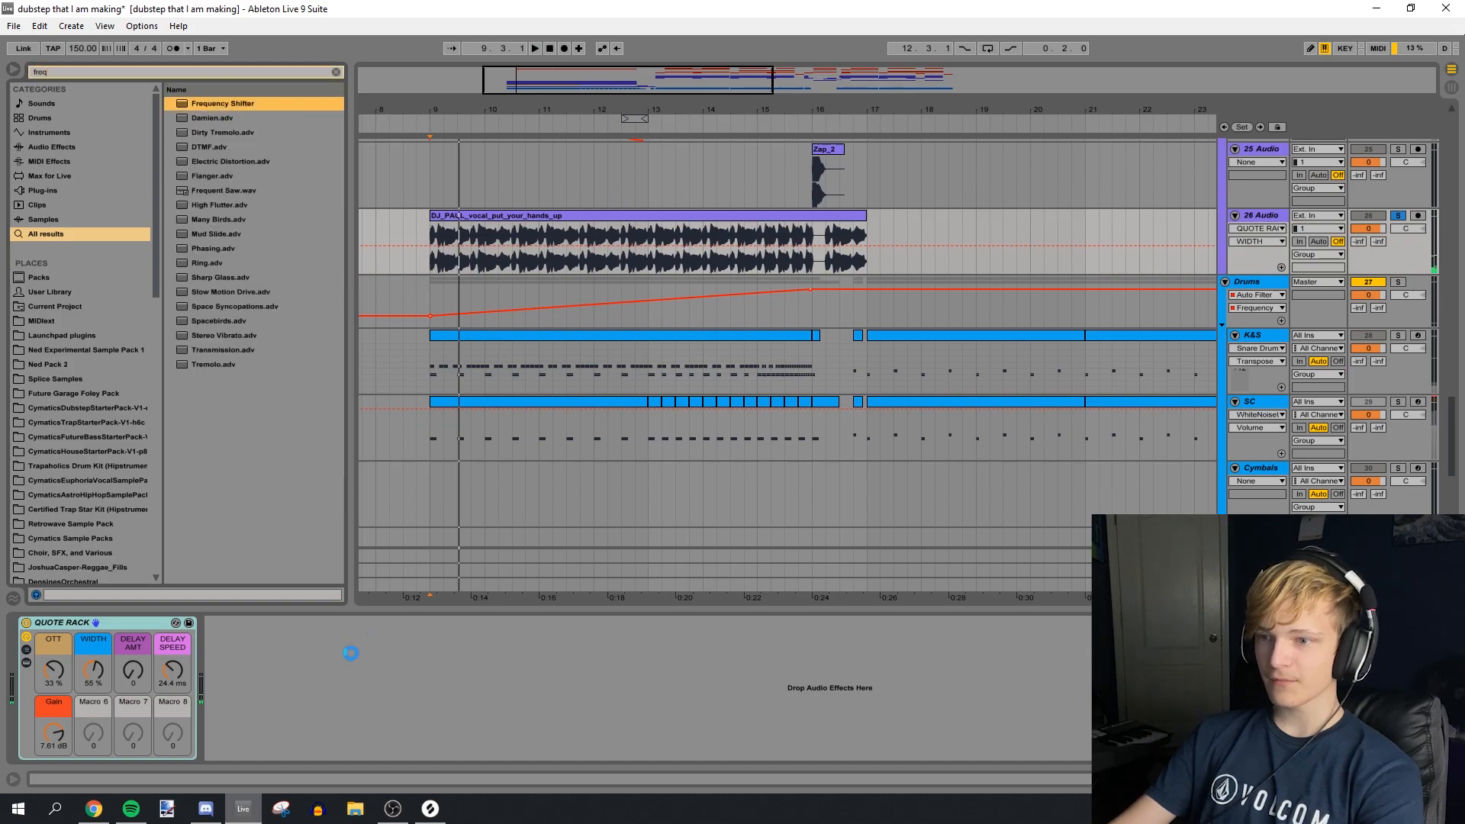